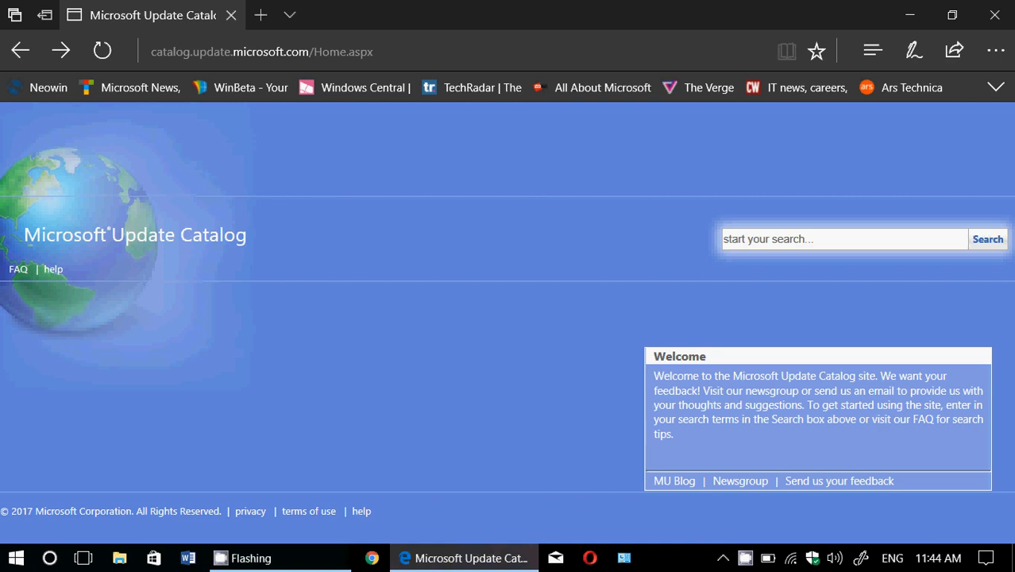
Step: Open the Windows Action Center over the Update Catalog home page
{"action": "left_click", "coordinate": [985, 557]}
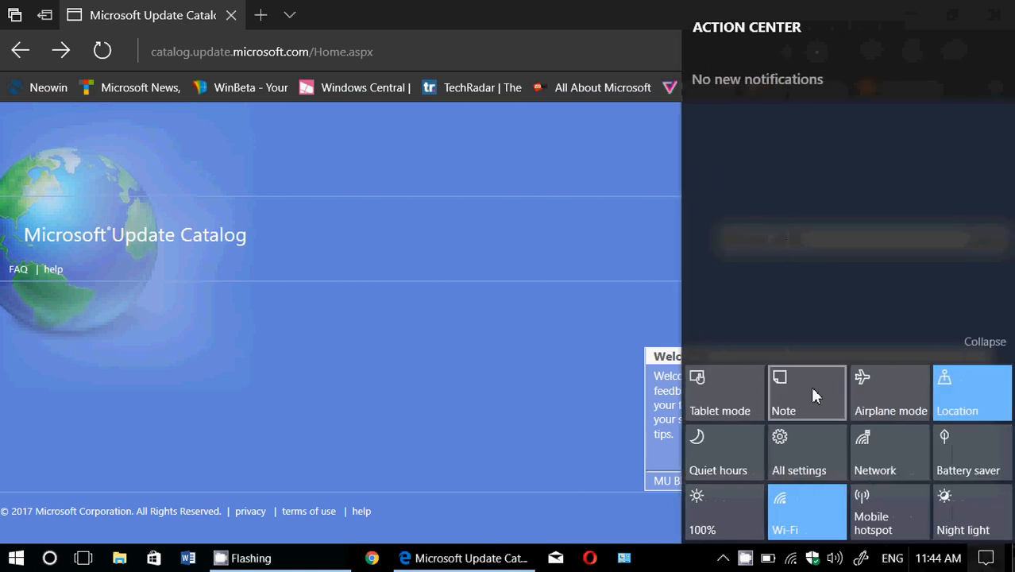
Step: Go from All settings to Windows Update's Update history listing installed KB updates
{"action": "left_click", "coordinate": [797, 452]}
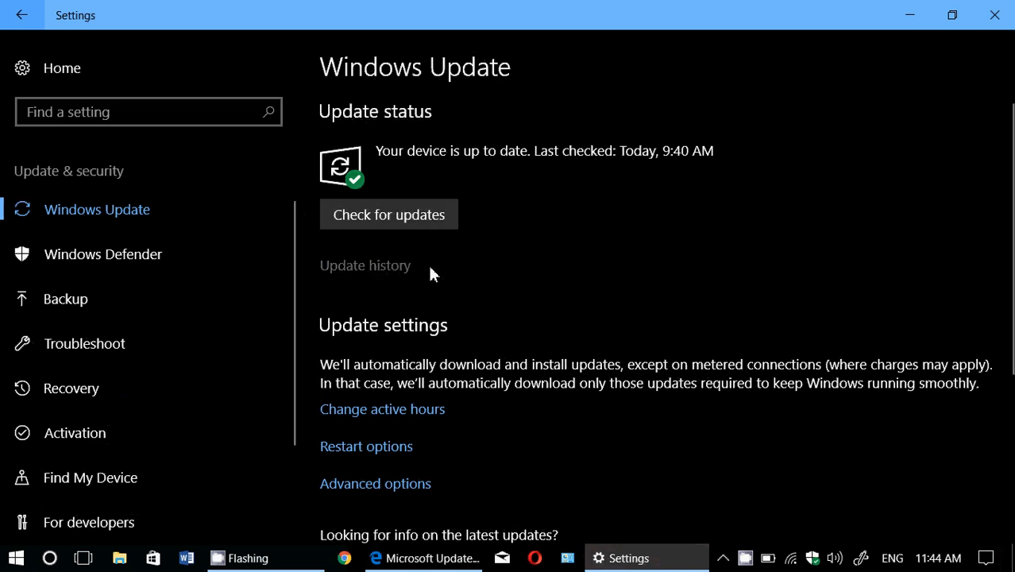
{"action": "left_click", "coordinate": [365, 265]}
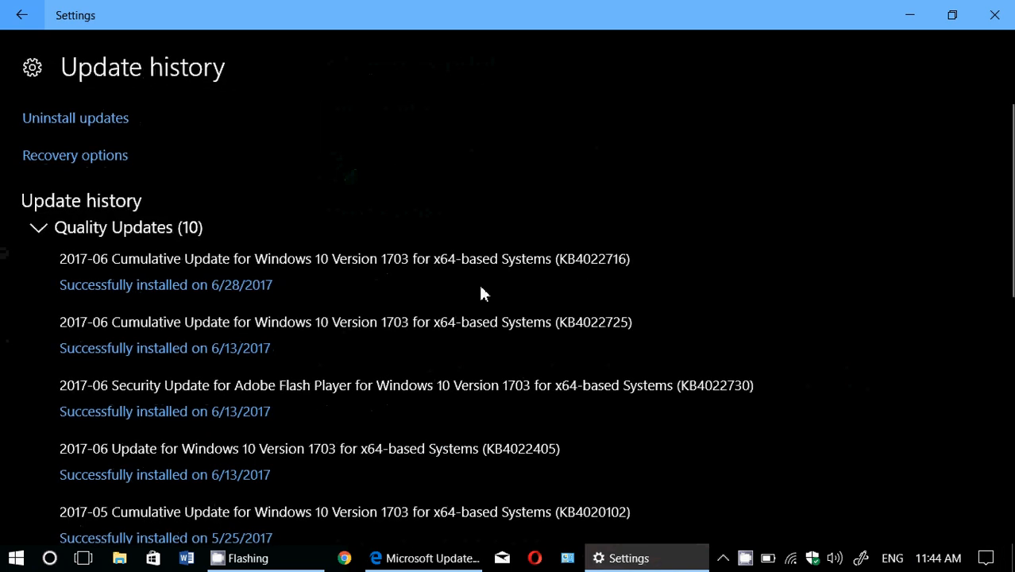
{"action": "mouse_move", "coordinate": [531, 280]}
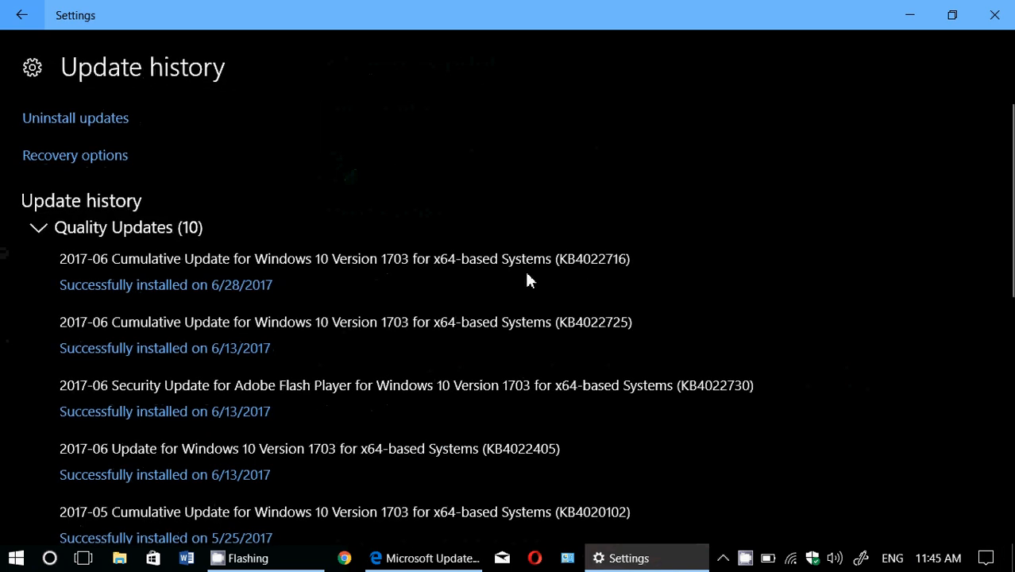
{"action": "mouse_move", "coordinate": [578, 268]}
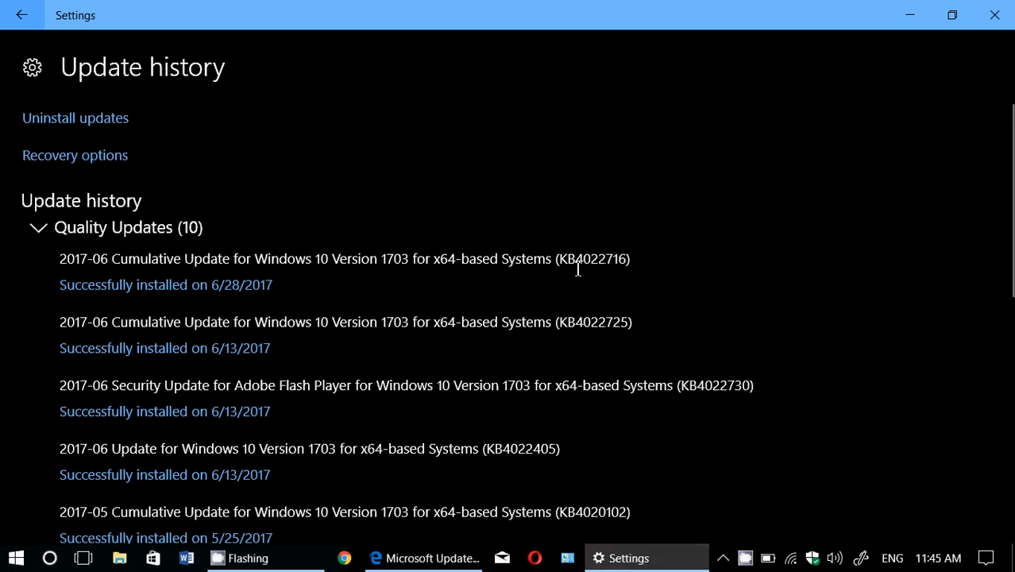
{"action": "mouse_move", "coordinate": [623, 251]}
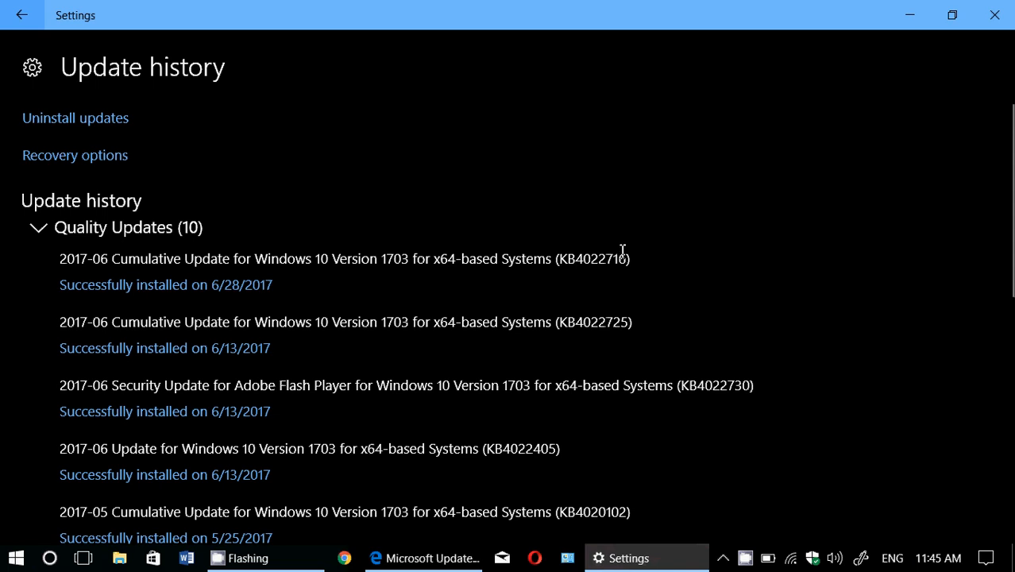
{"action": "mouse_move", "coordinate": [543, 486]}
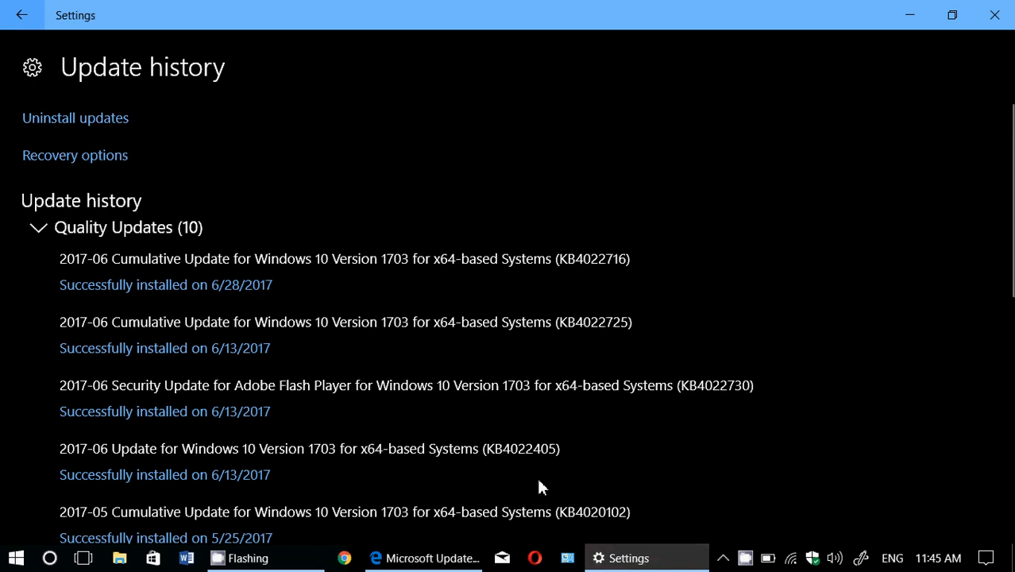
Step: Search the Update Catalog for kb4022716 to list its x64 and x86 packages
{"action": "left_click", "coordinate": [422, 558]}
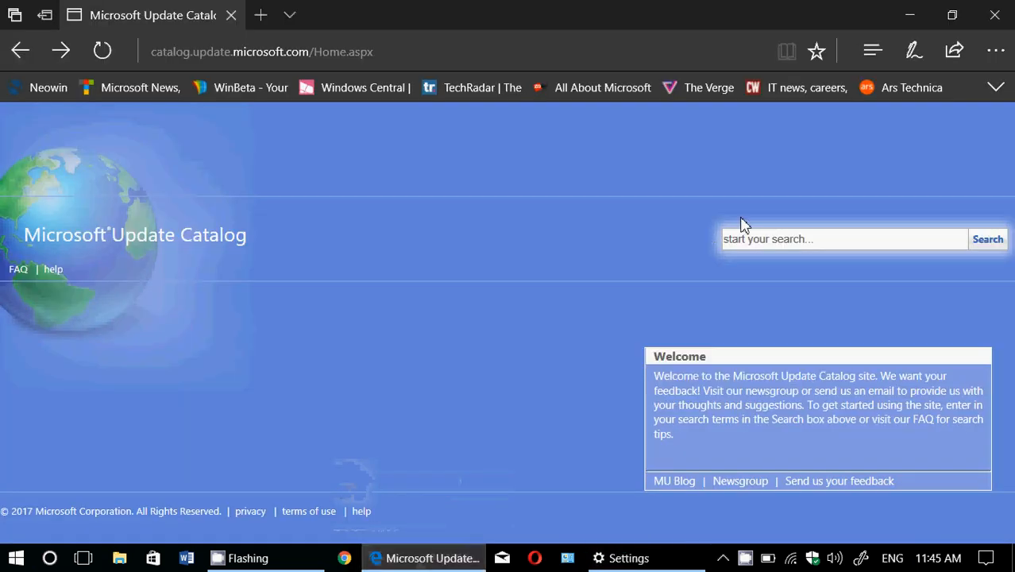
{"action": "type", "text": "k"}
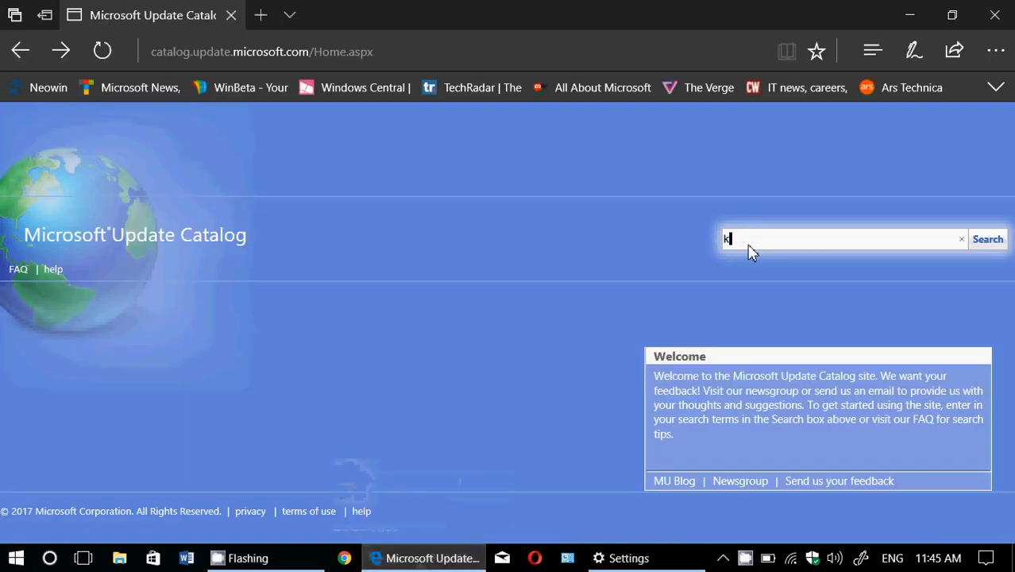
{"action": "type", "text": "b40227"}
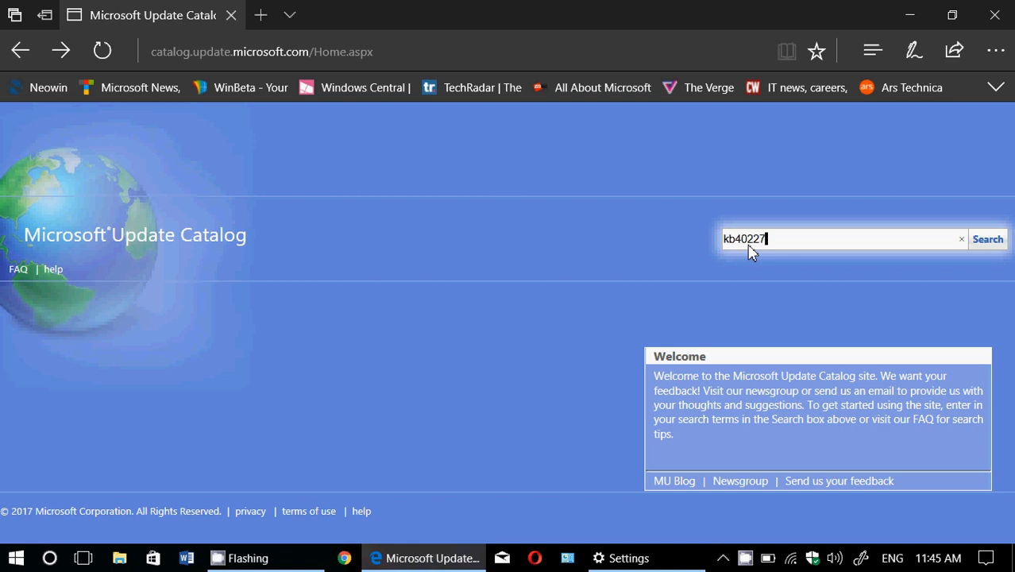
{"action": "left_click", "coordinate": [988, 239]}
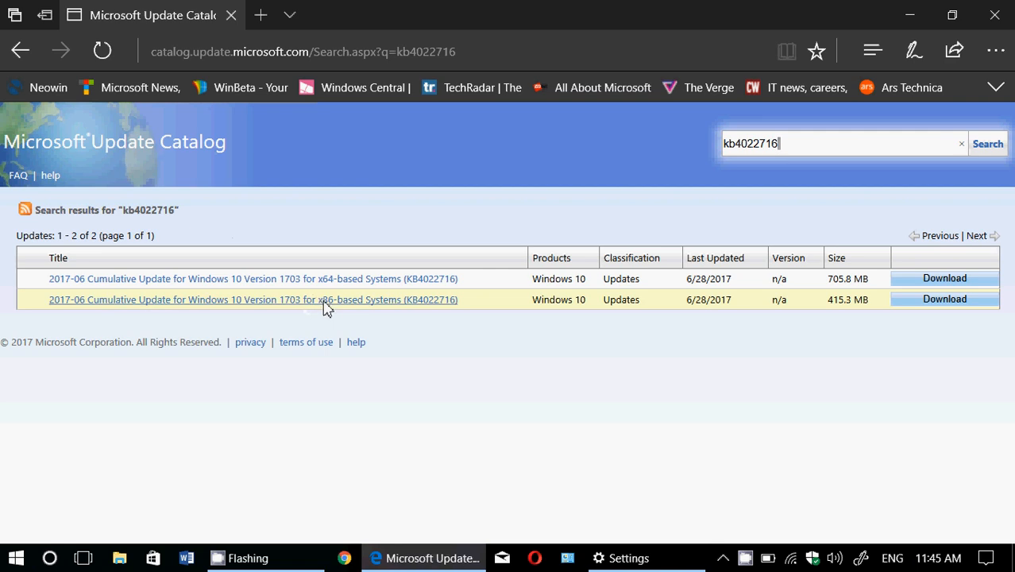
{"action": "mouse_move", "coordinate": [330, 283]}
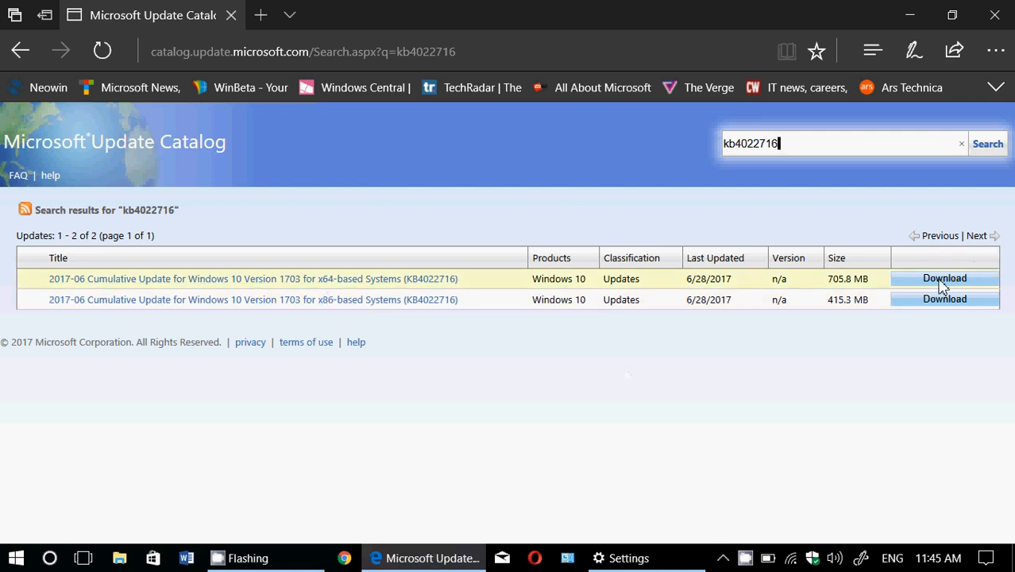
{"action": "mouse_move", "coordinate": [797, 390]}
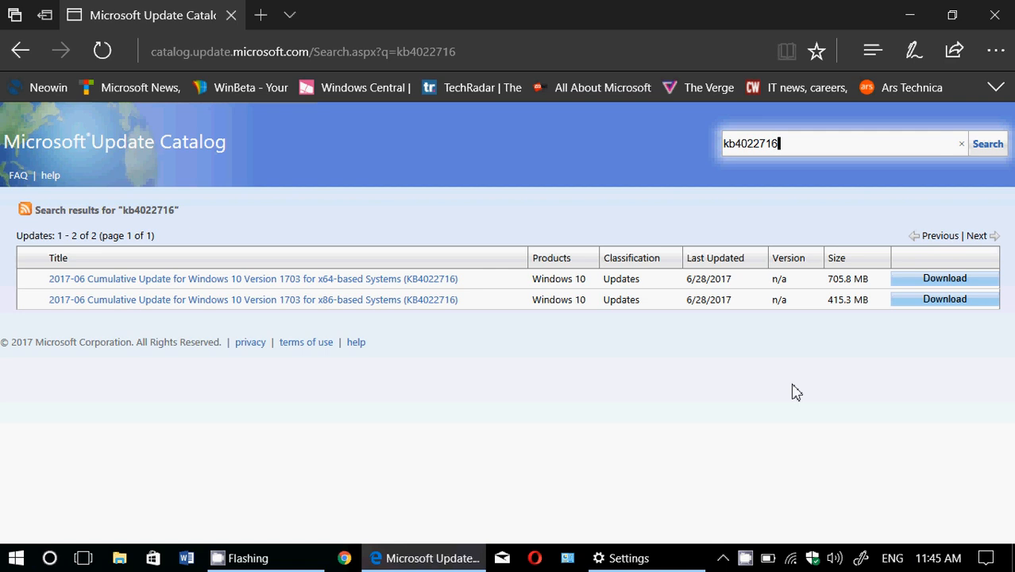
{"action": "mouse_move", "coordinate": [616, 400]}
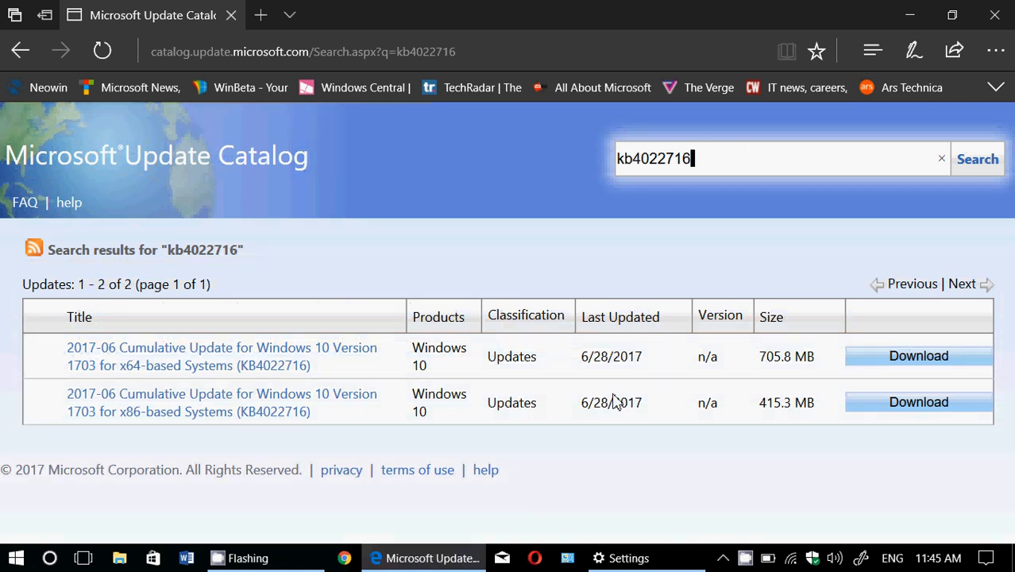
{"action": "mouse_move", "coordinate": [737, 461]}
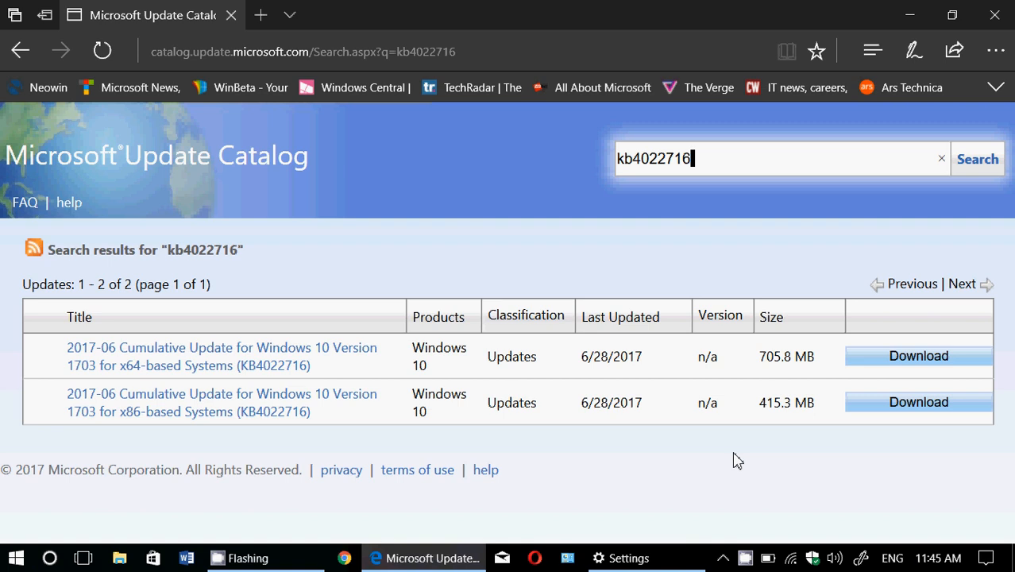
{"action": "mouse_move", "coordinate": [721, 461]}
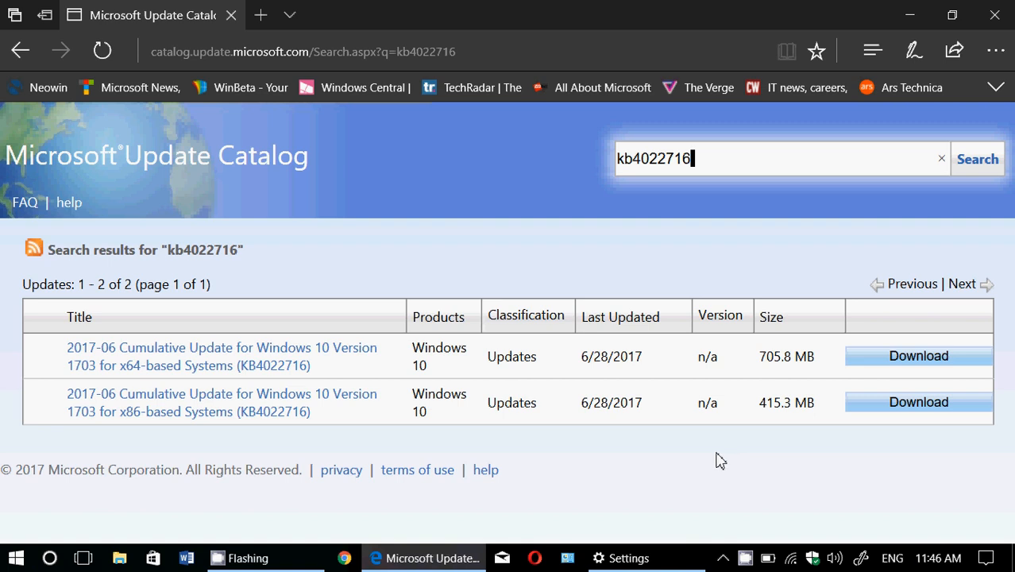
{"action": "mouse_move", "coordinate": [513, 256]}
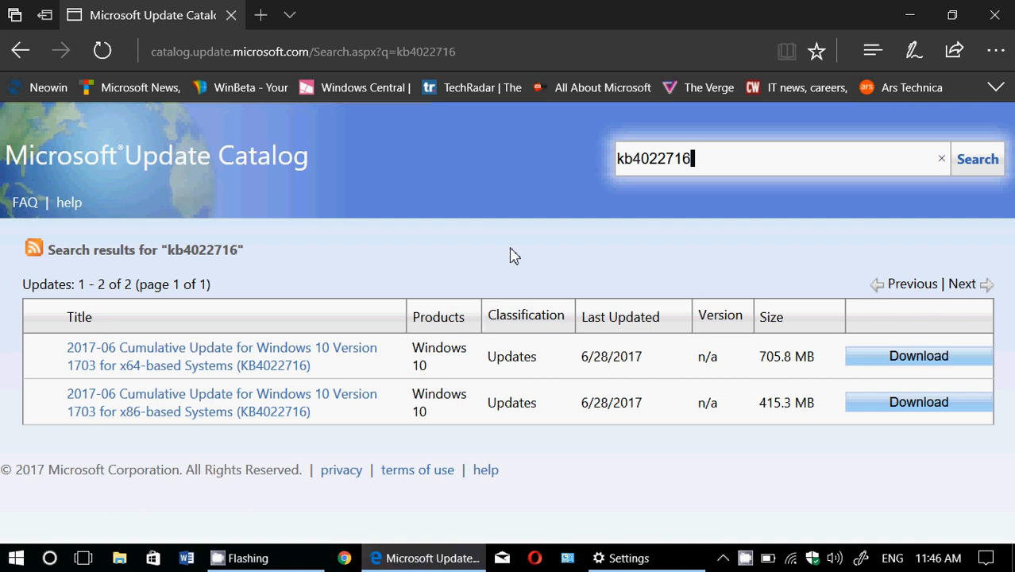
{"action": "mouse_move", "coordinate": [463, 229]}
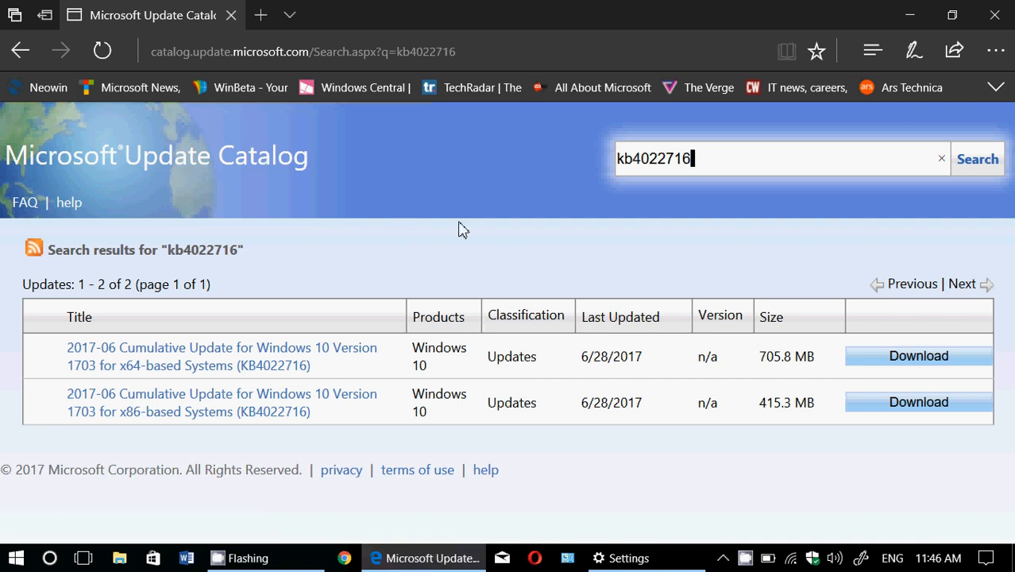
{"action": "mouse_move", "coordinate": [347, 98]}
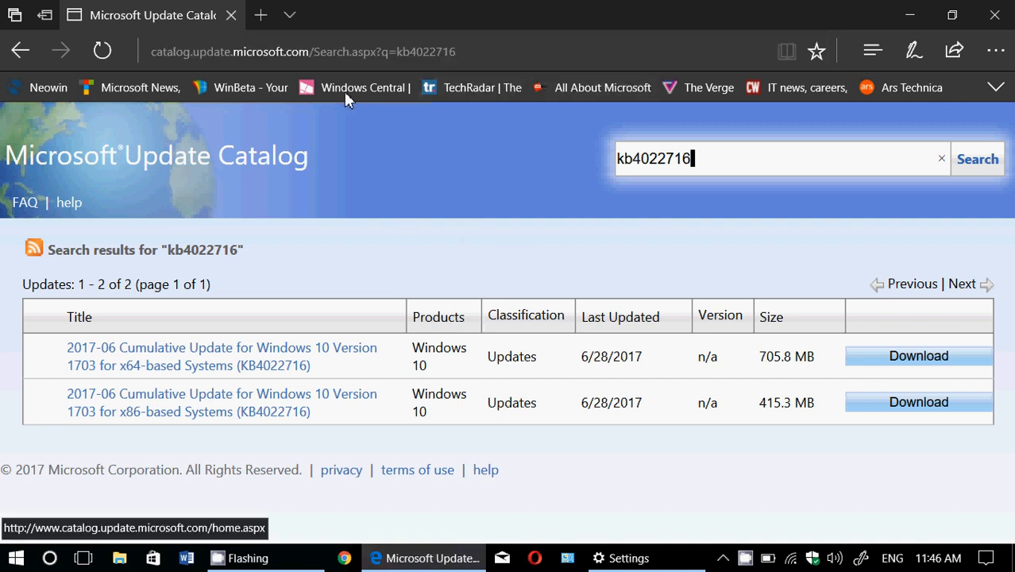
Step: Return to the catalog home page and bring up cut/copy/paste options for its URL
{"action": "left_click", "coordinate": [19, 51]}
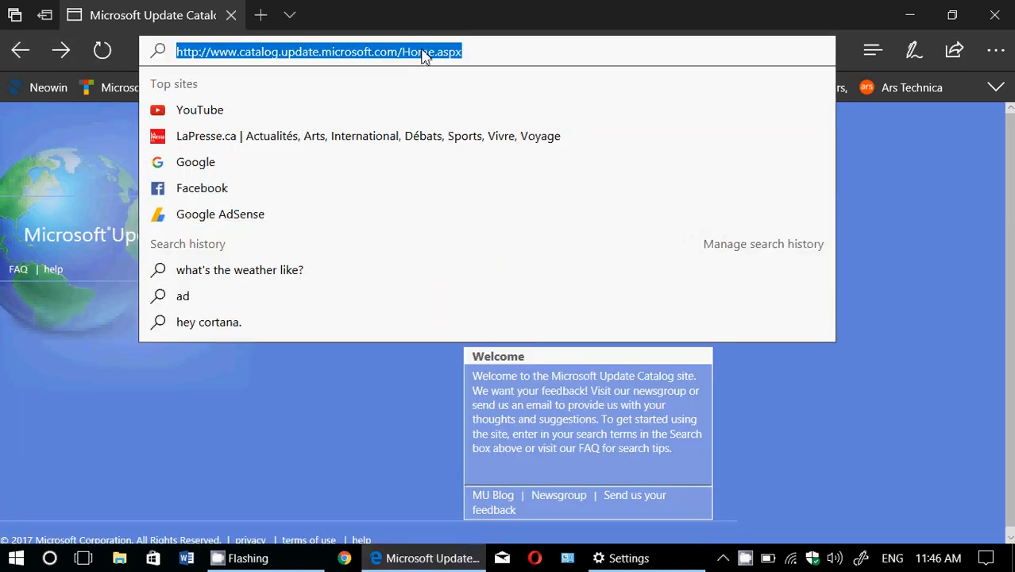
{"action": "right_click", "coordinate": [421, 51]}
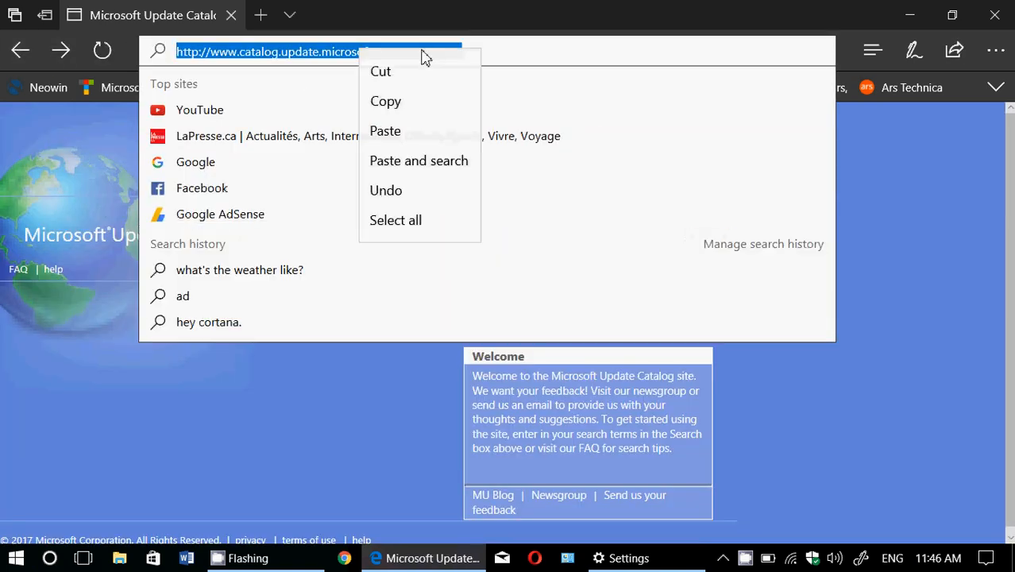